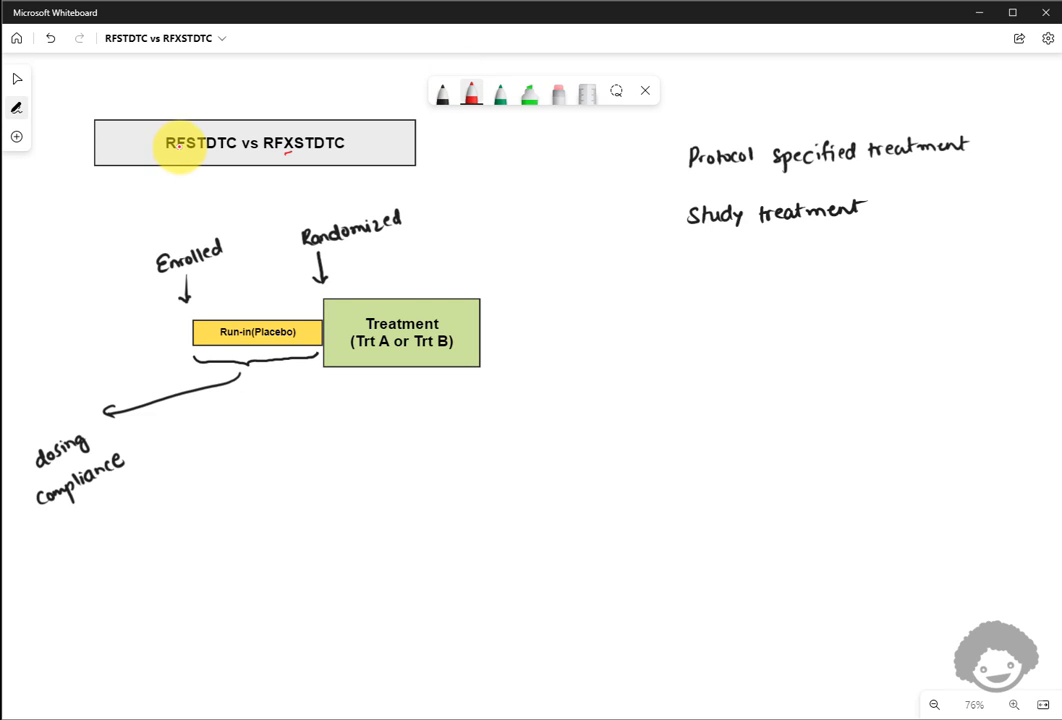
{"action": "mouse_move", "coordinate": [288, 156]}
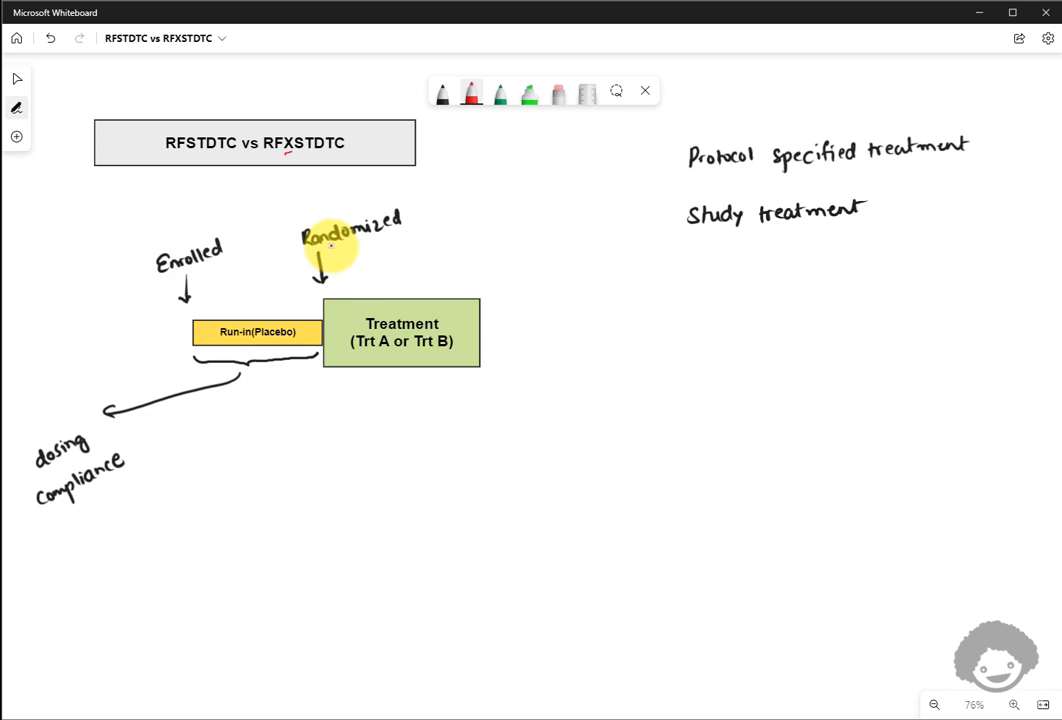
{"action": "mouse_move", "coordinate": [208, 304]}
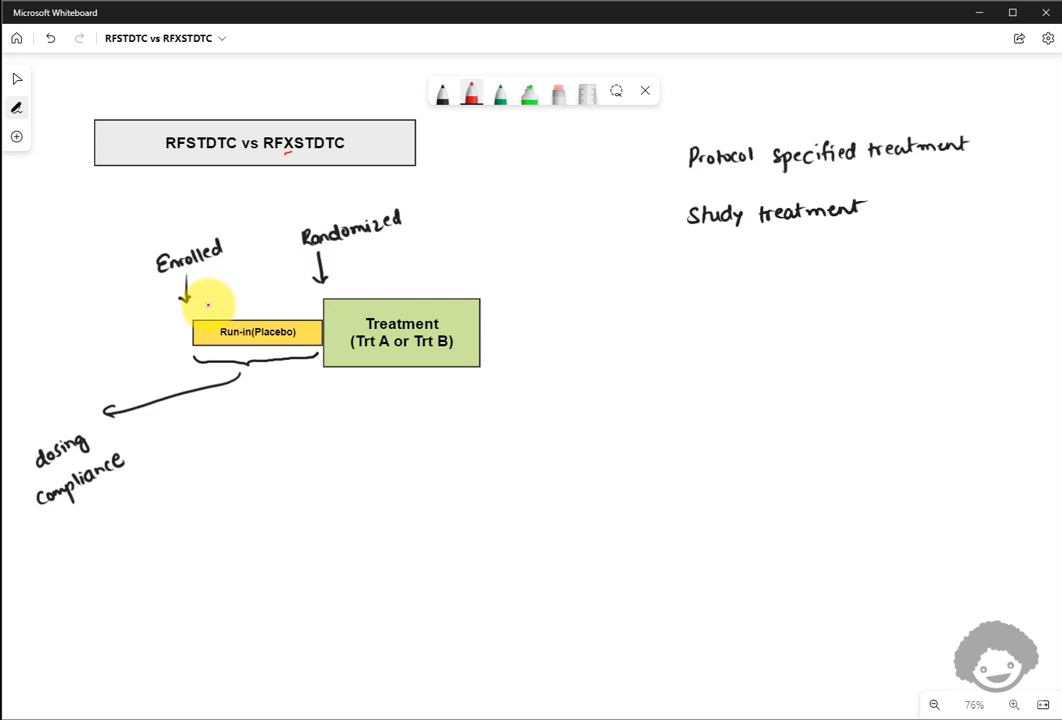
{"action": "mouse_move", "coordinate": [280, 338]}
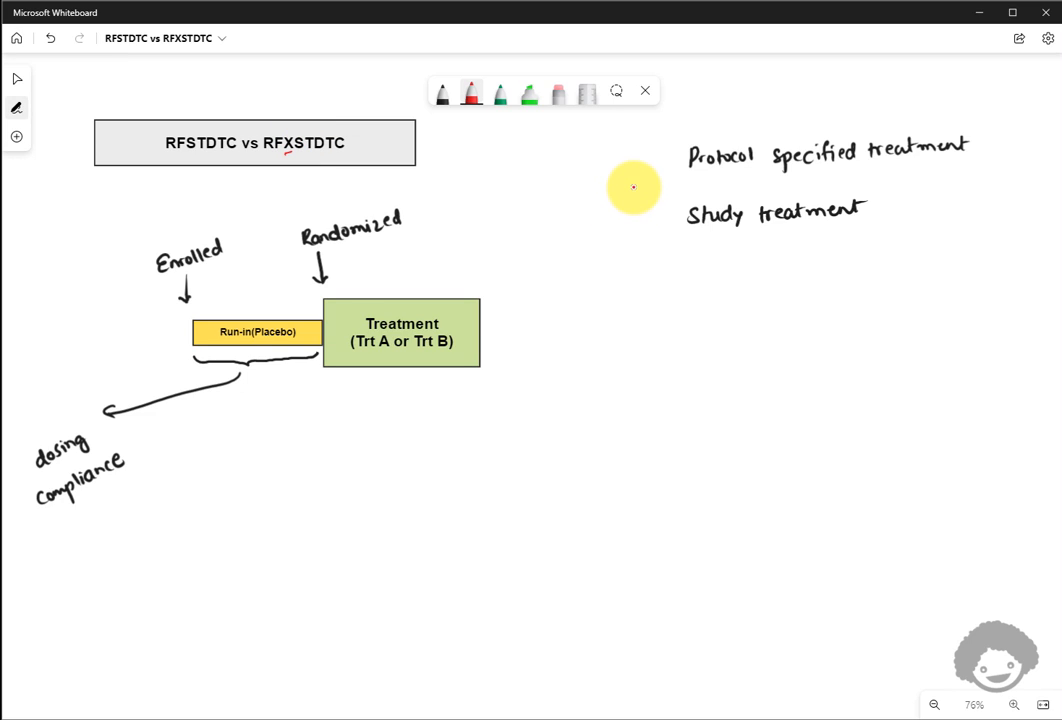
{"action": "mouse_move", "coordinate": [704, 172]}
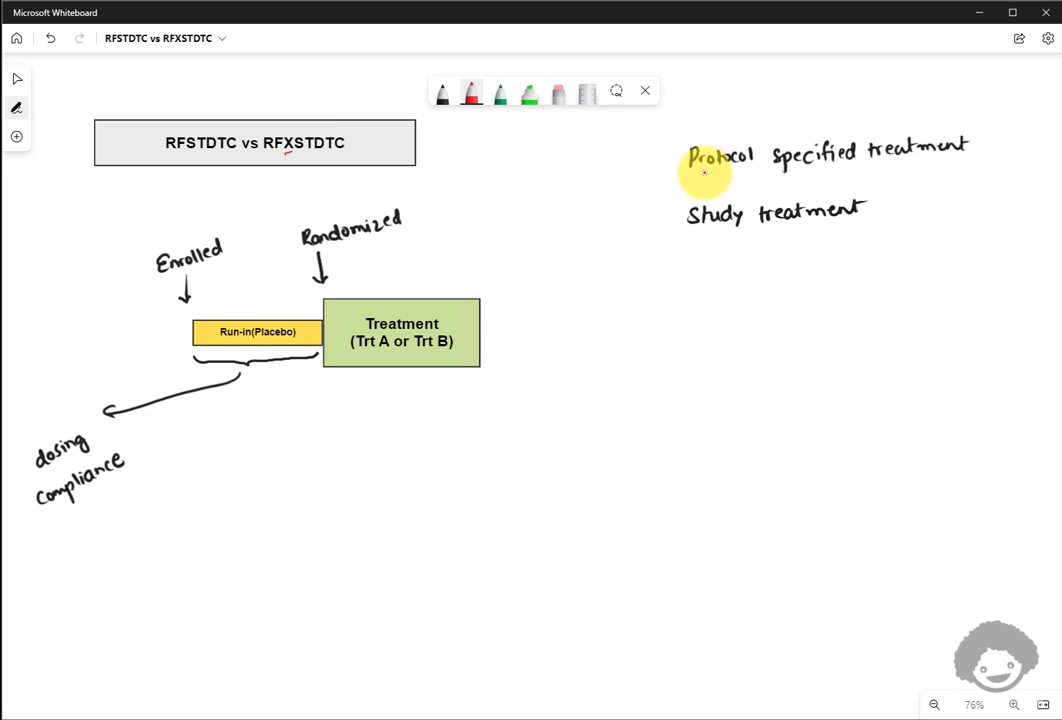
{"action": "mouse_move", "coordinate": [744, 228]}
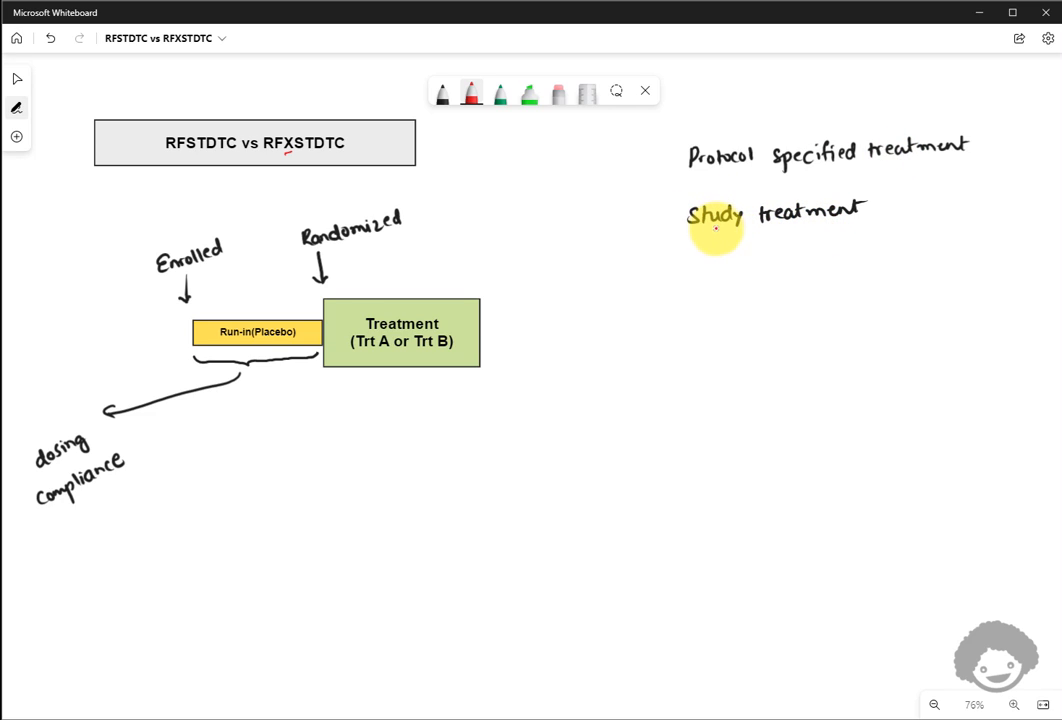
{"action": "mouse_move", "coordinate": [404, 350]}
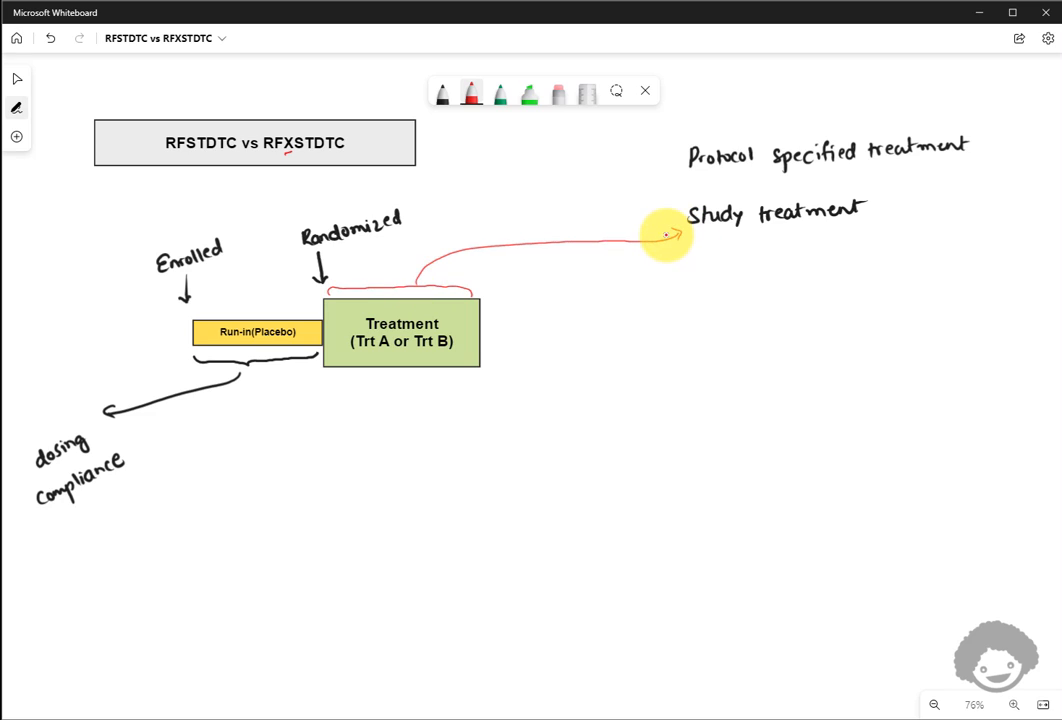
{"action": "mouse_move", "coordinate": [230, 332]}
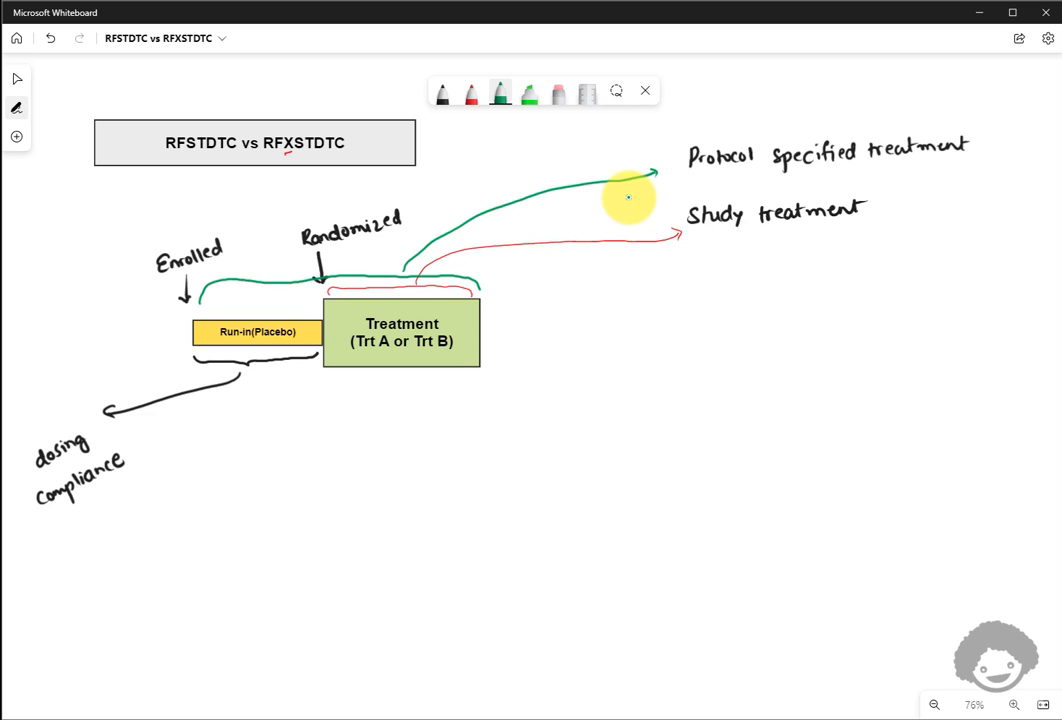
{"action": "mouse_move", "coordinate": [938, 168]}
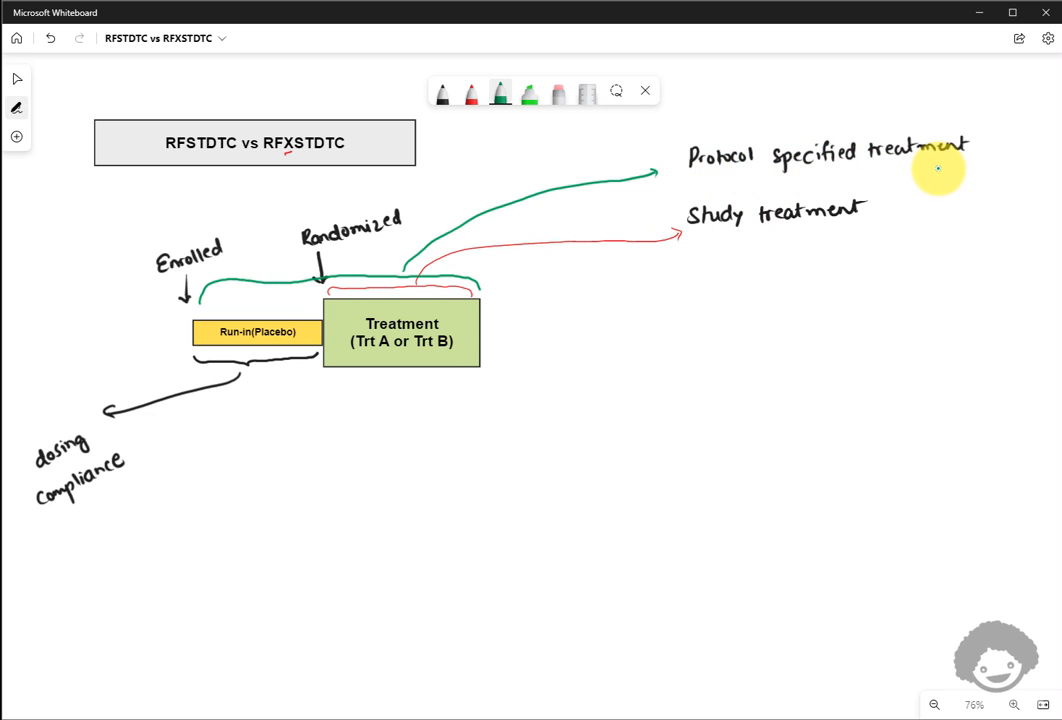
{"action": "mouse_move", "coordinate": [746, 320]}
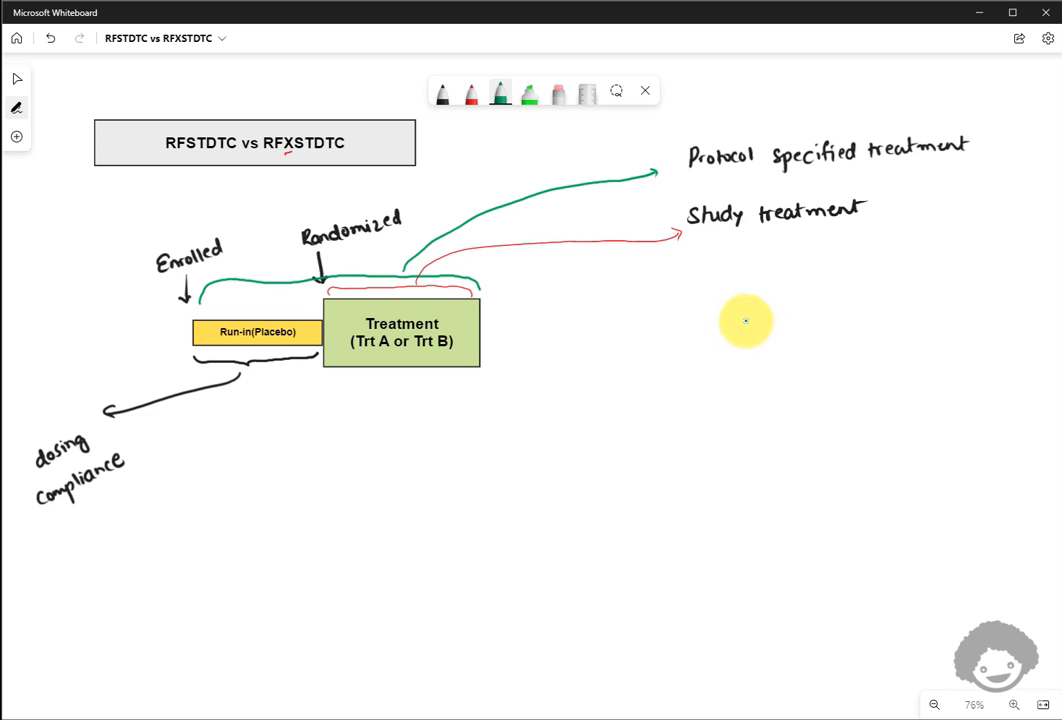
{"action": "mouse_move", "coordinate": [728, 328]}
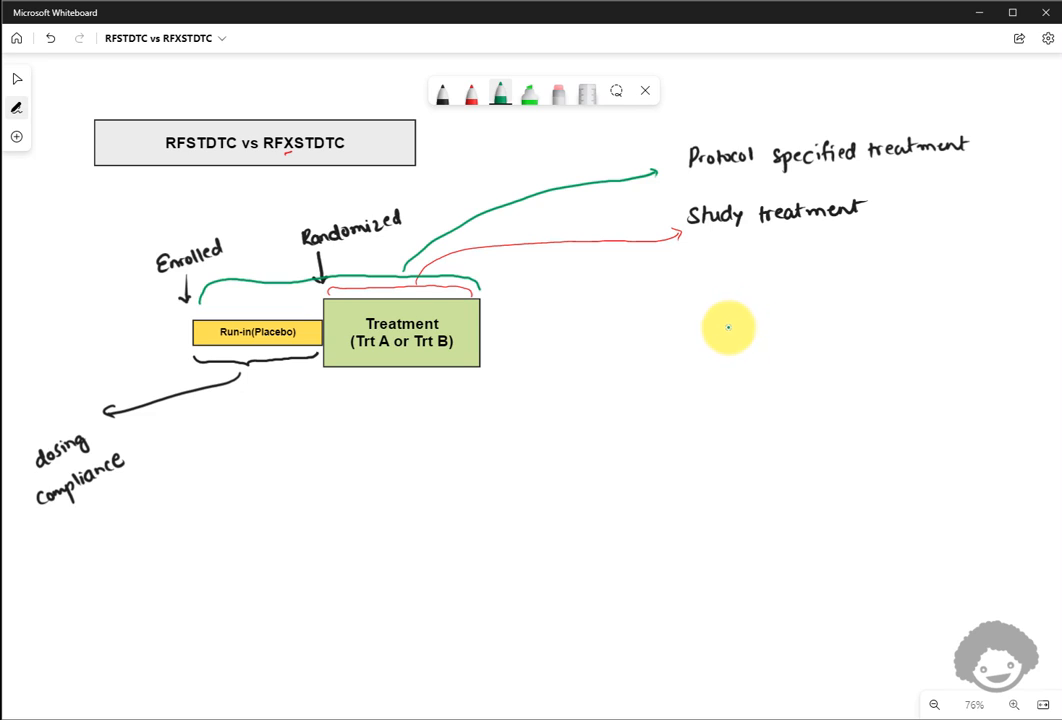
- Handwrite green EX and STUDY TREATMENT notes, then draw a red arrow up at the Run-in bar
{"action": "type", "text": "Ex"}
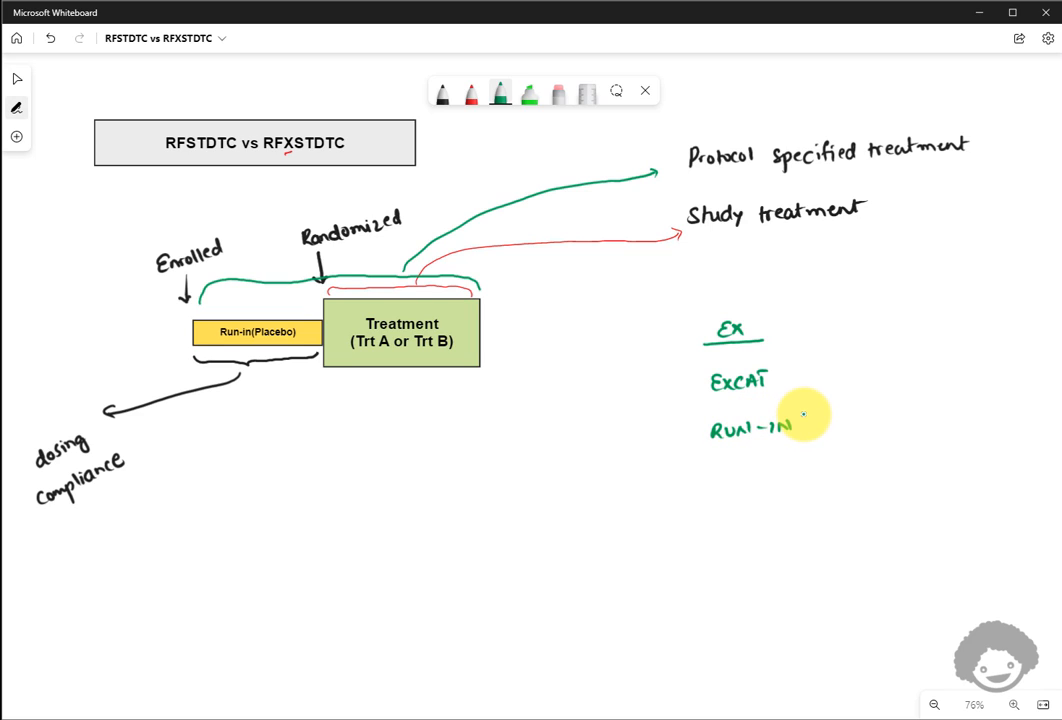
{"action": "mouse_move", "coordinate": [724, 468]}
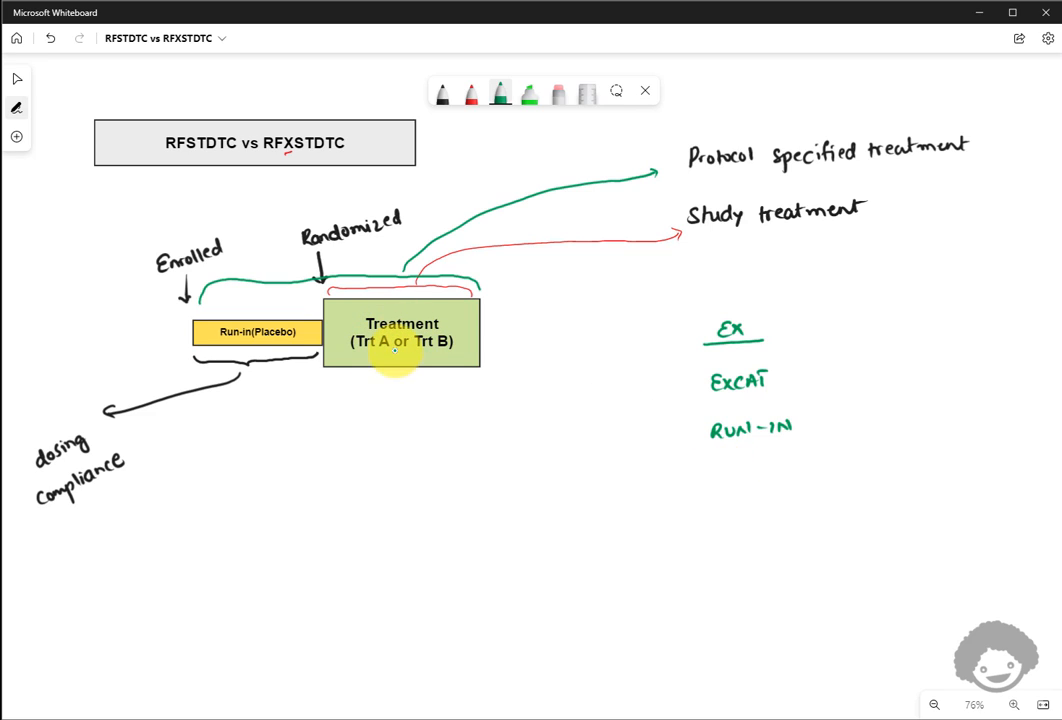
{"action": "mouse_move", "coordinate": [728, 470]}
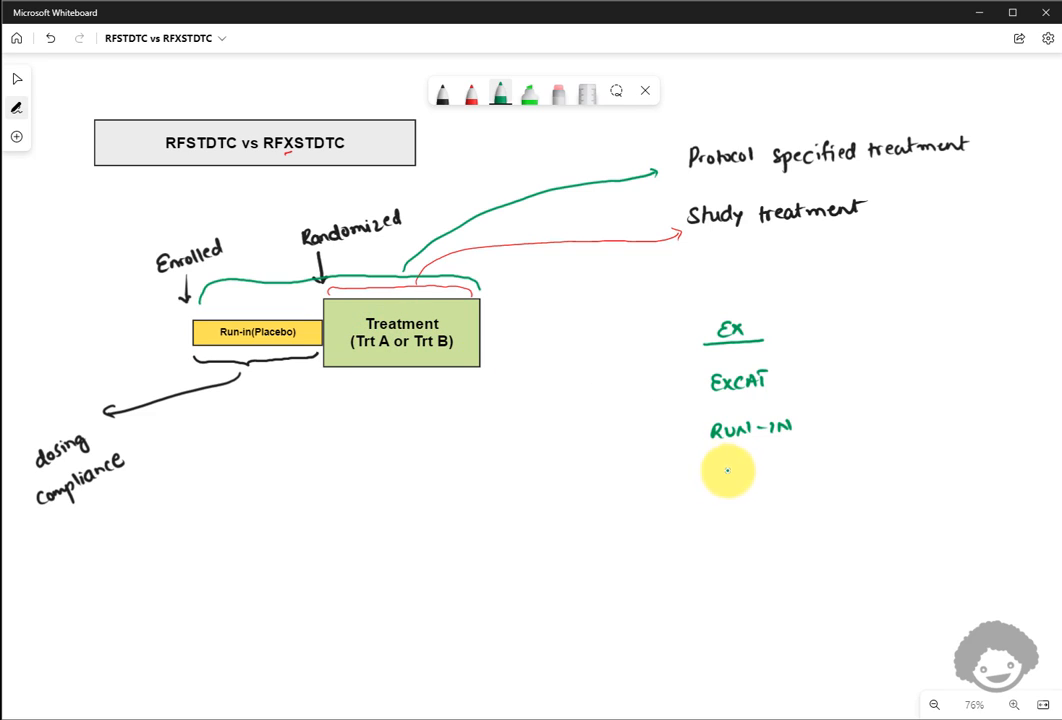
{"action": "mouse_move", "coordinate": [722, 480]}
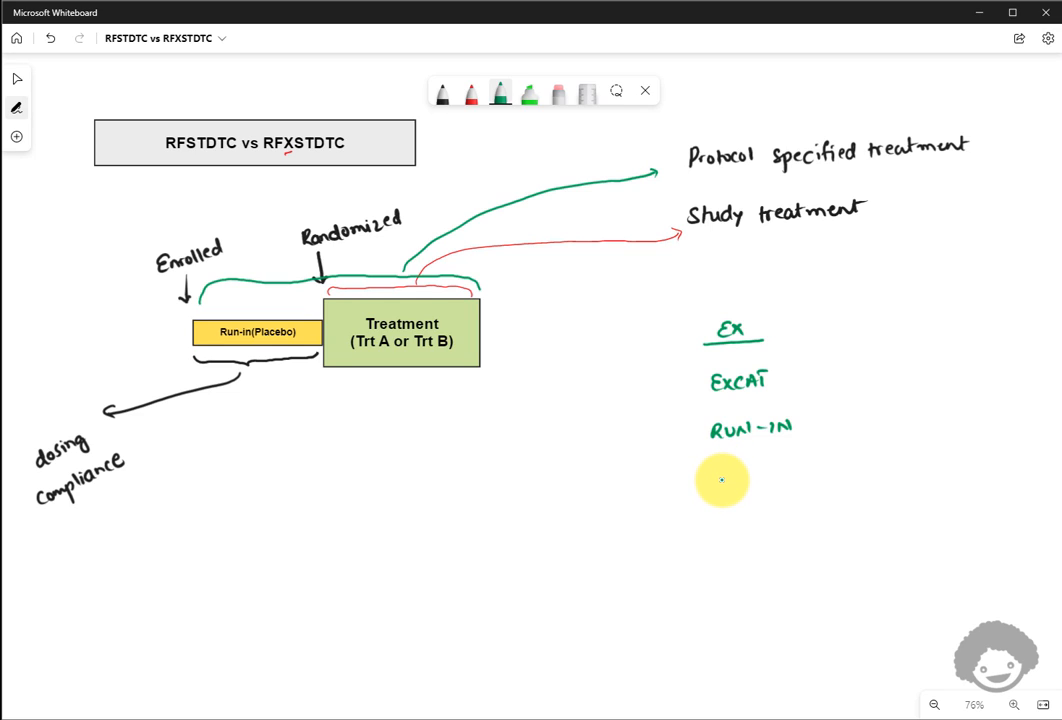
{"action": "type", "text": "STUDY"}
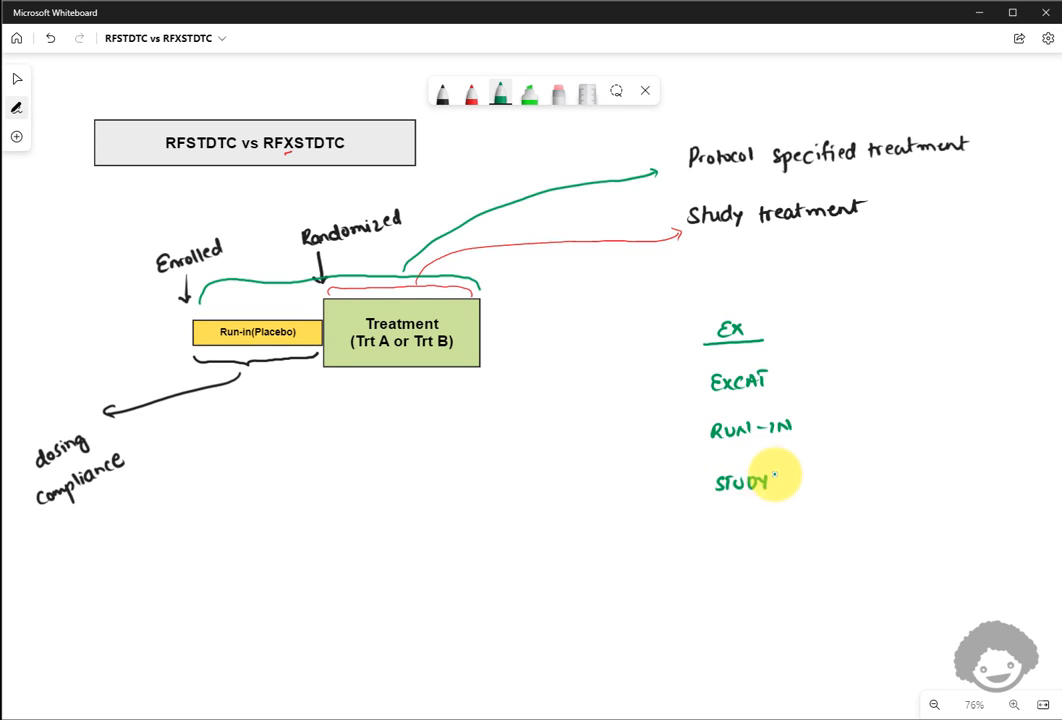
{"action": "type", "text": "TREATMENT"}
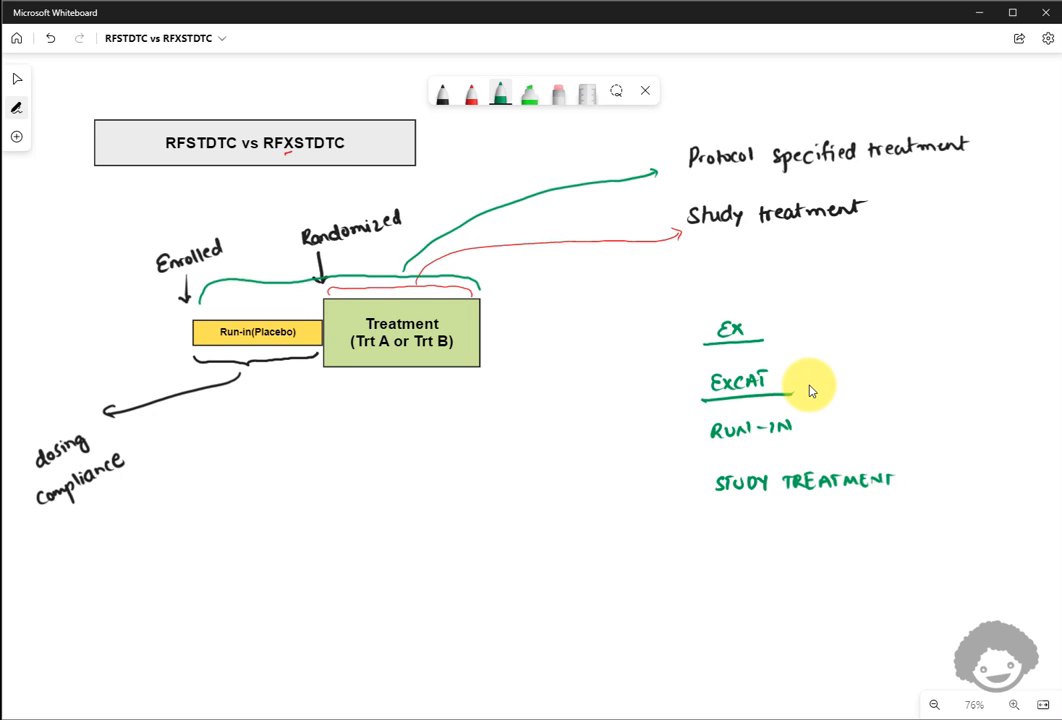
{"action": "mouse_move", "coordinate": [288, 156]}
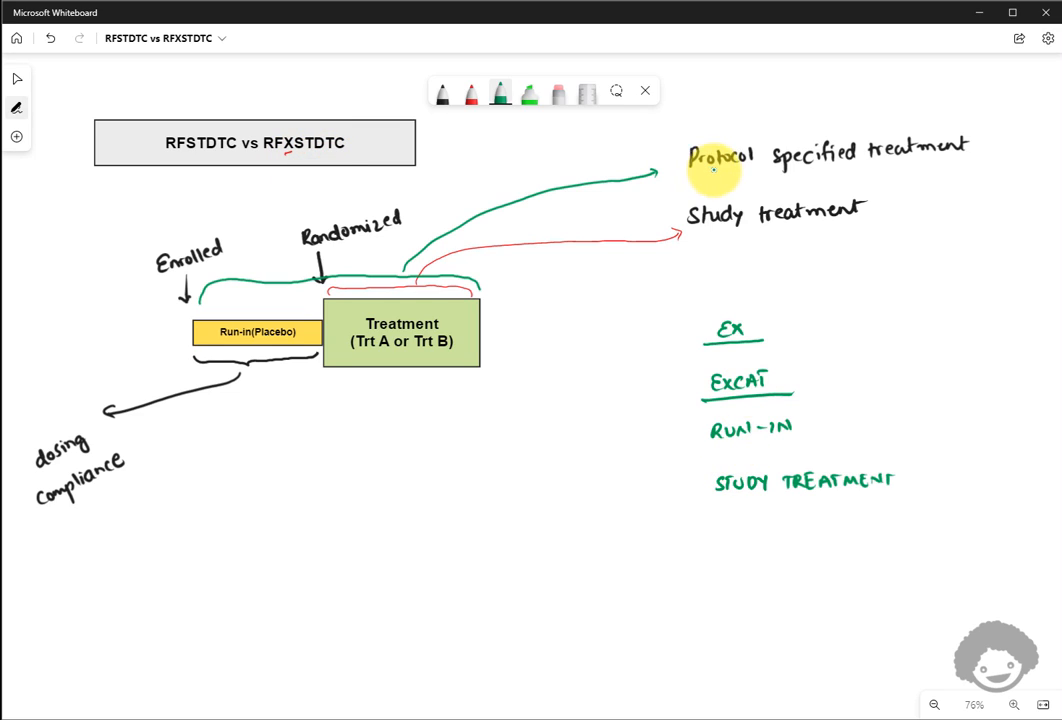
{"action": "mouse_move", "coordinate": [964, 166]}
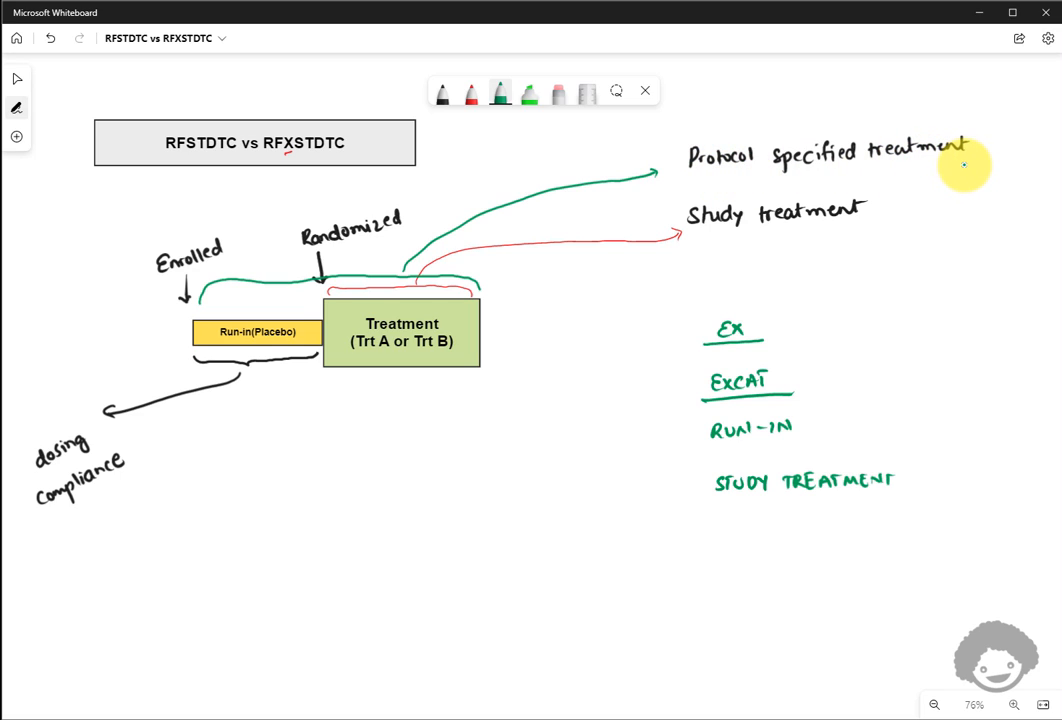
{"action": "mouse_move", "coordinate": [884, 384]}
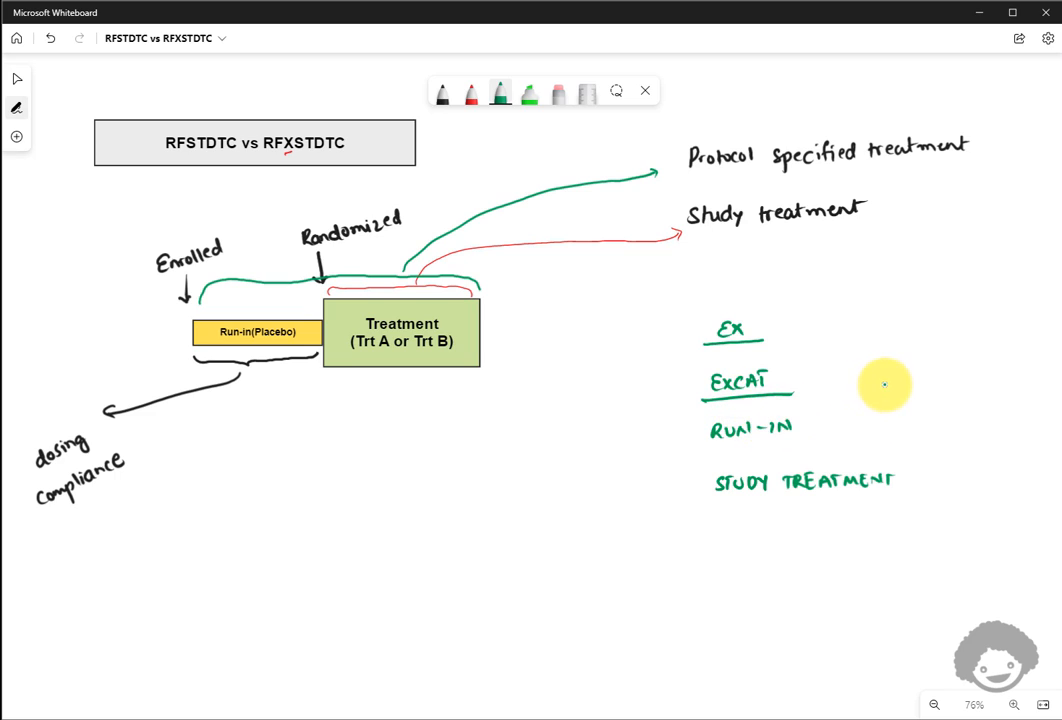
{"action": "mouse_move", "coordinate": [918, 470]}
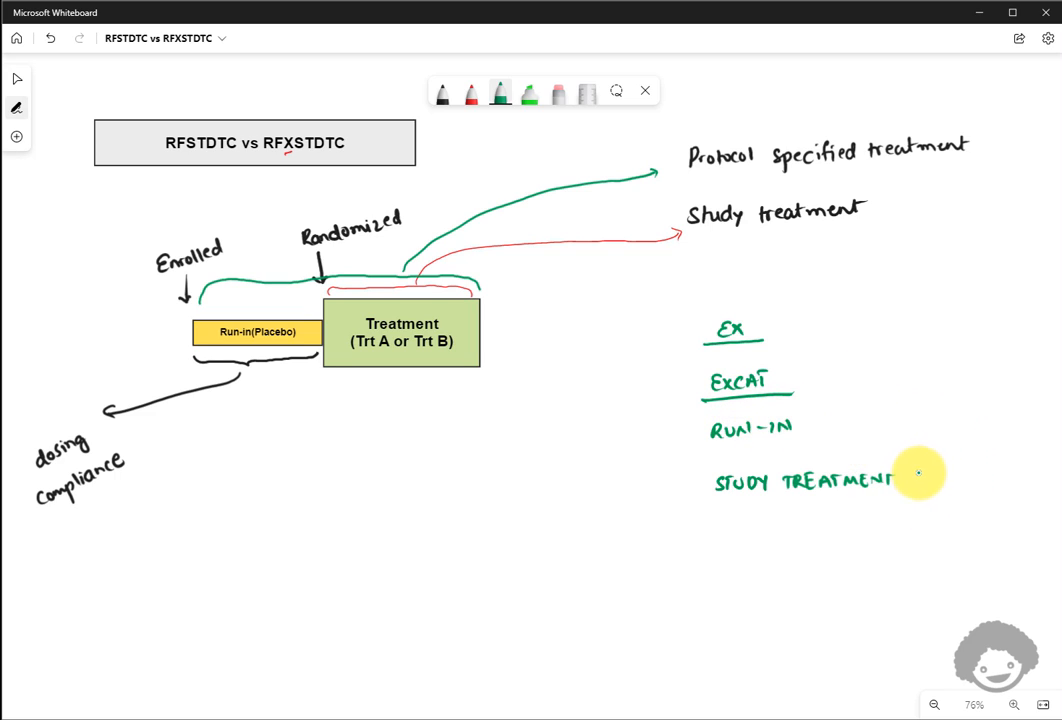
{"action": "mouse_move", "coordinate": [708, 360]}
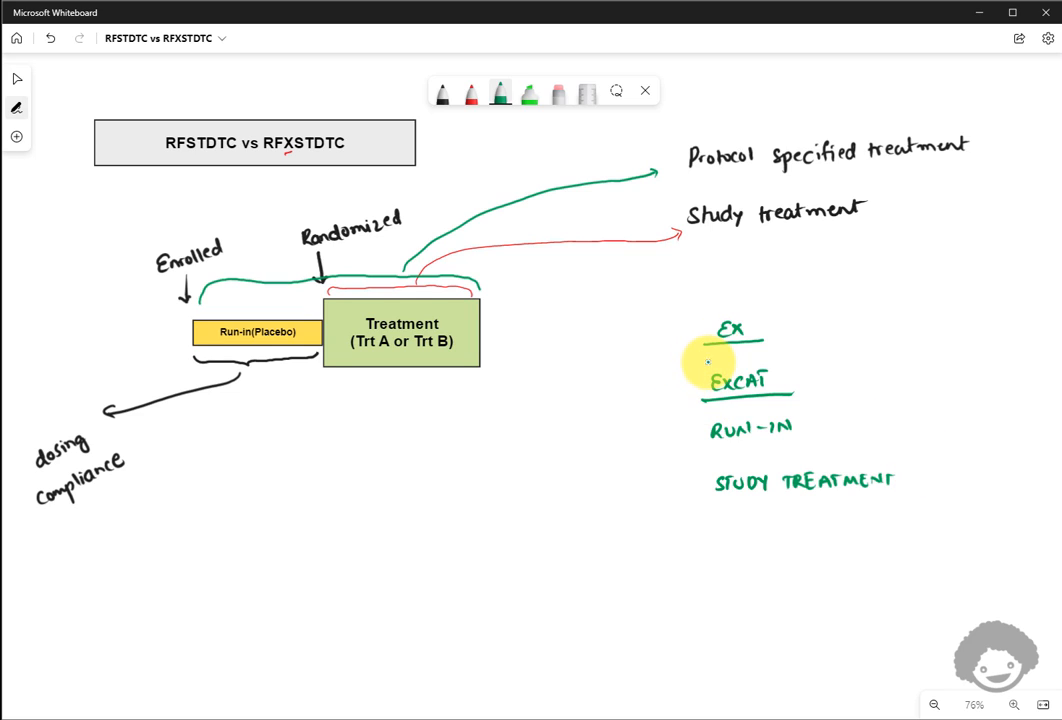
{"action": "mouse_move", "coordinate": [728, 460]}
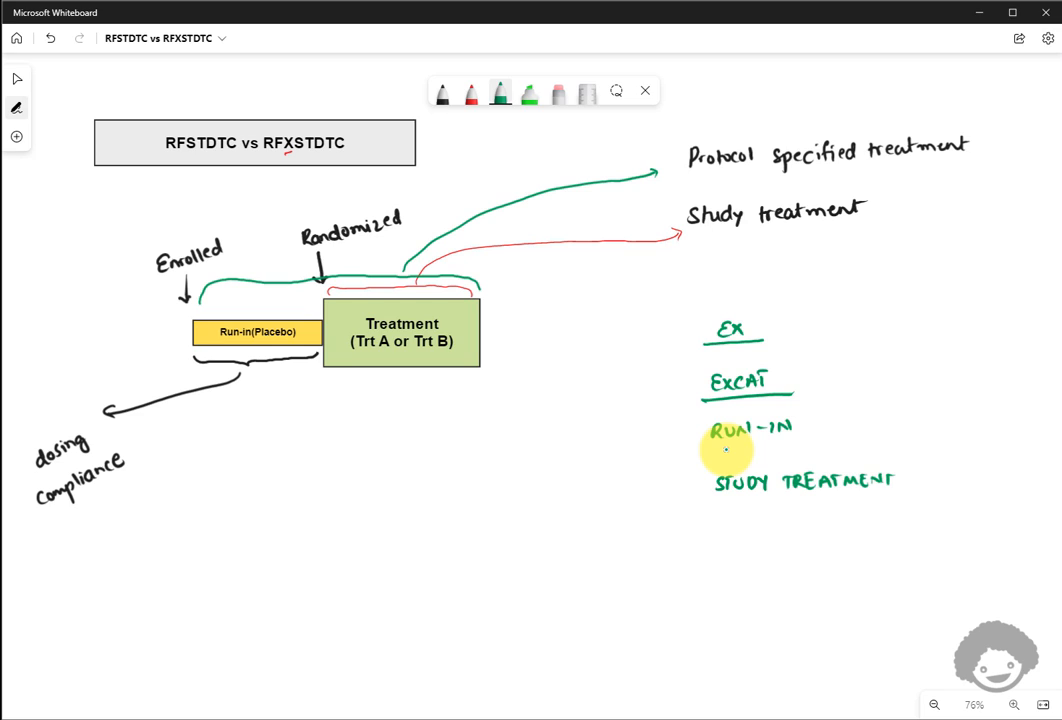
{"action": "mouse_move", "coordinate": [712, 356]}
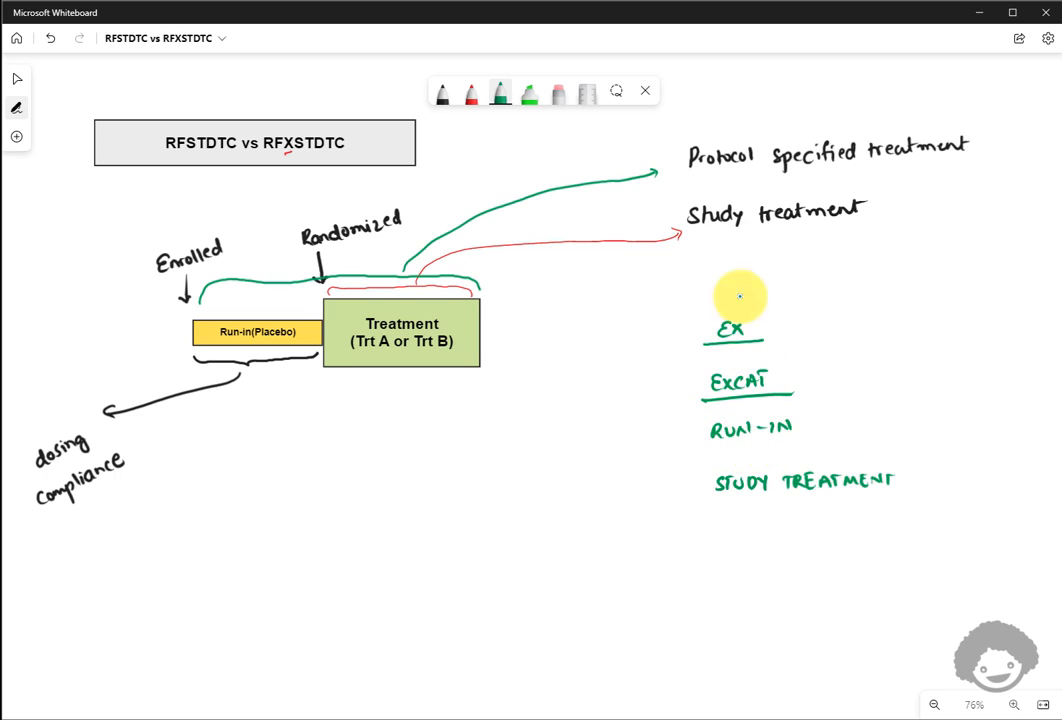
{"action": "mouse_move", "coordinate": [940, 172]}
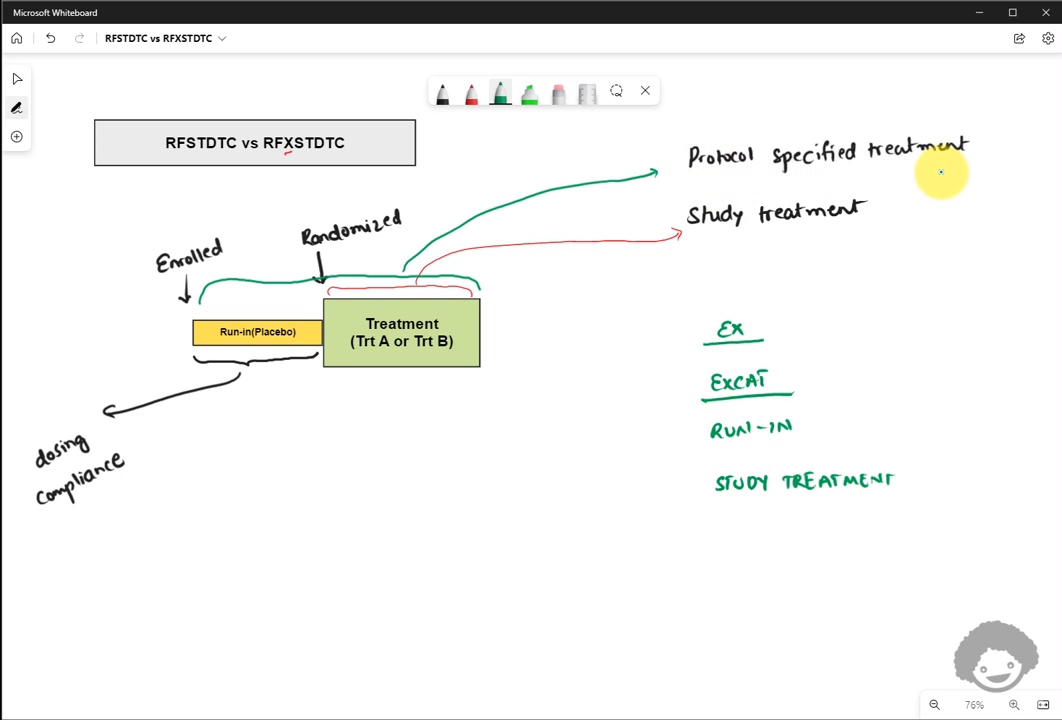
{"action": "mouse_move", "coordinate": [628, 502]}
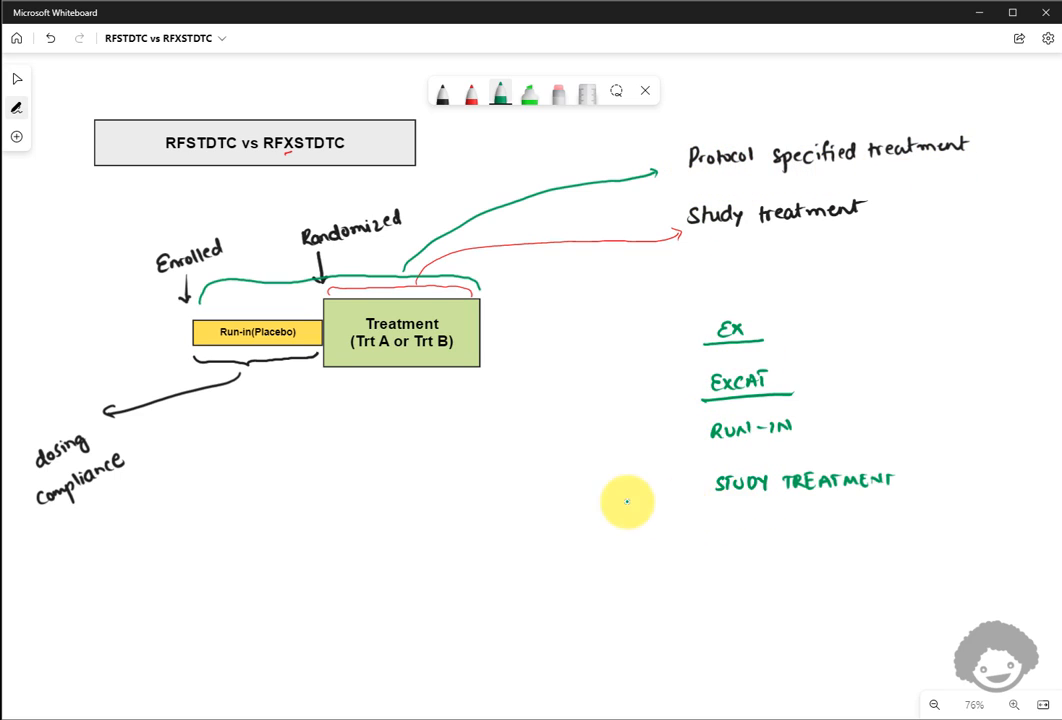
{"action": "mouse_move", "coordinate": [764, 478]}
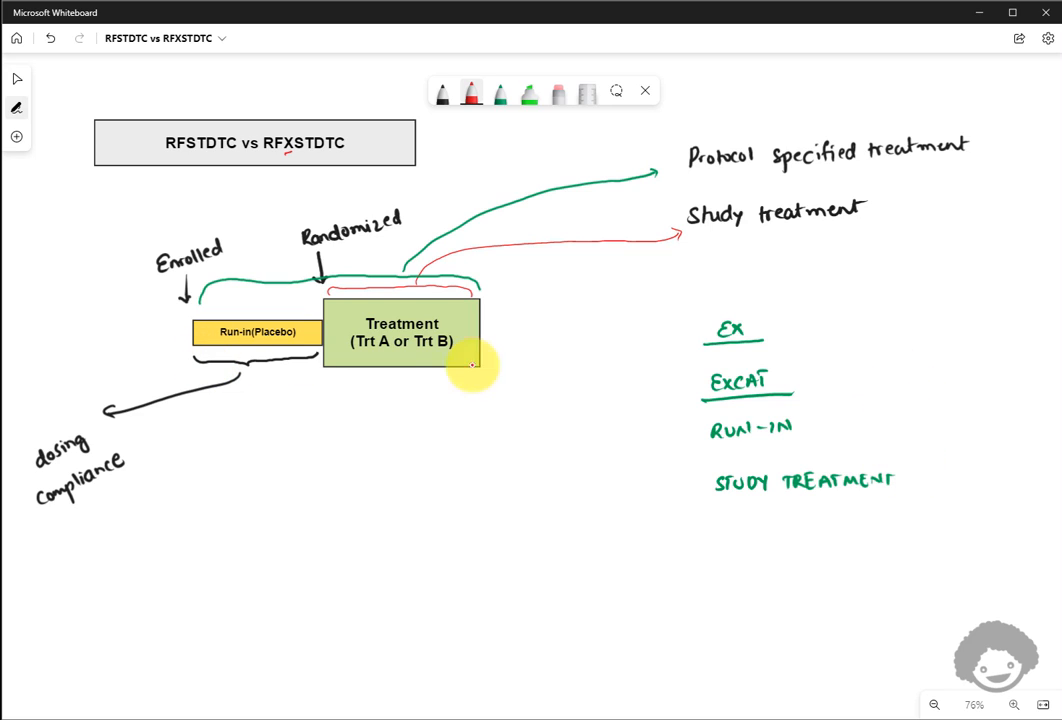
{"action": "mouse_move", "coordinate": [180, 360]}
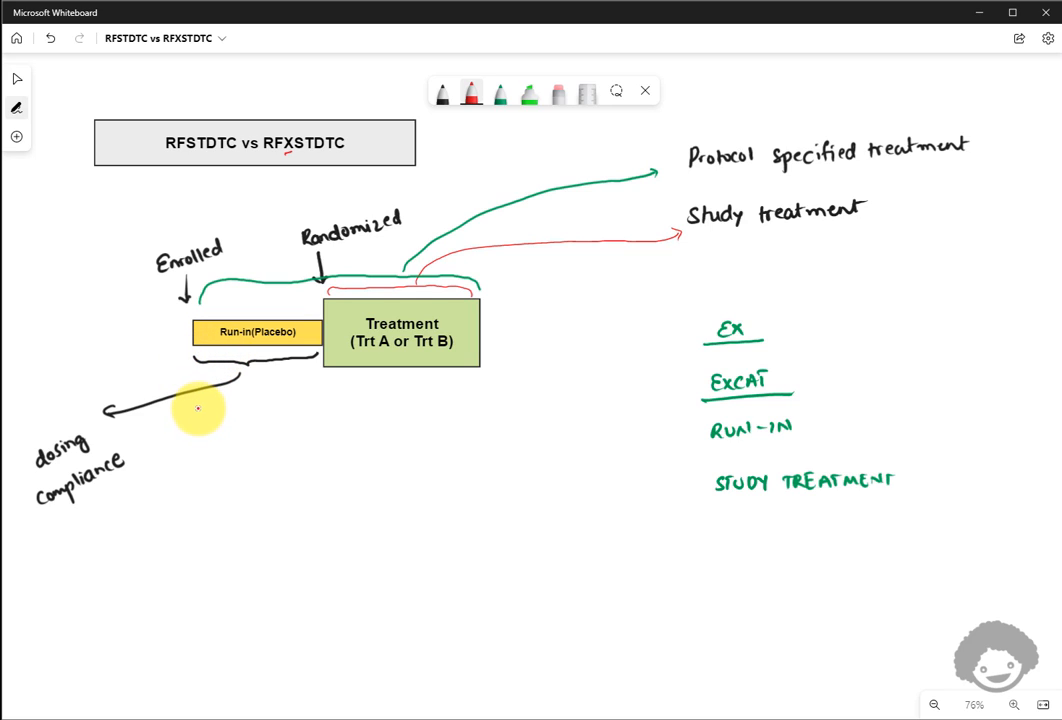
{"action": "left_click_drag", "start_coordinate": [196, 444], "coordinate": [190, 414]}
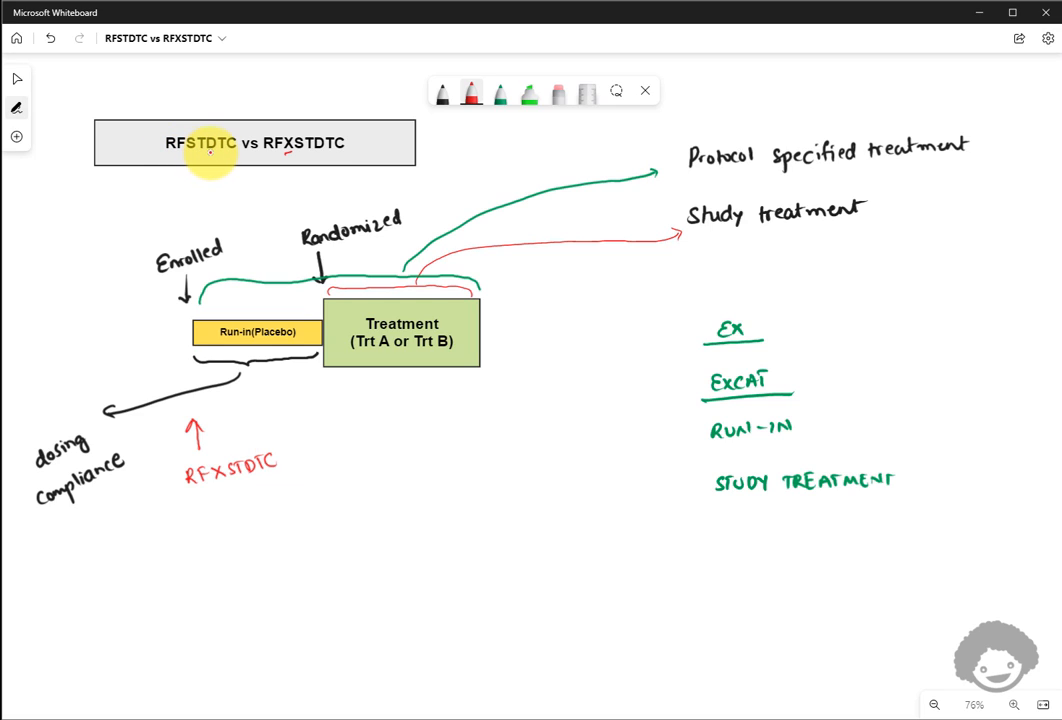
{"action": "mouse_move", "coordinate": [218, 140]}
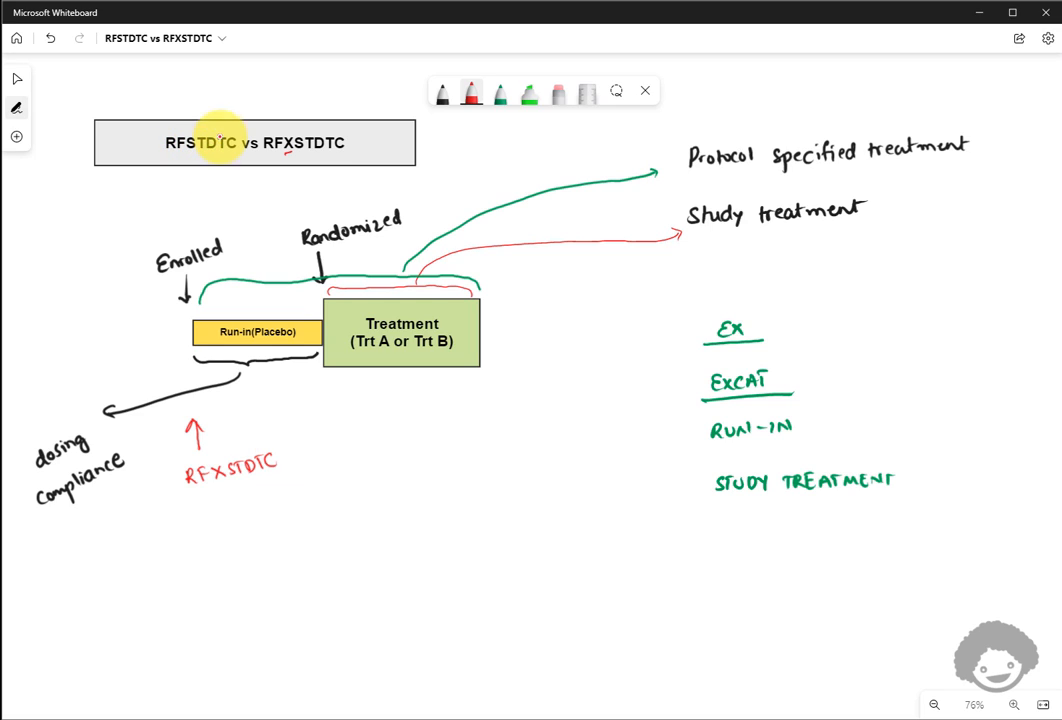
- Switch the pen back to green ink for the next label
{"action": "left_click", "coordinate": [516, 92]}
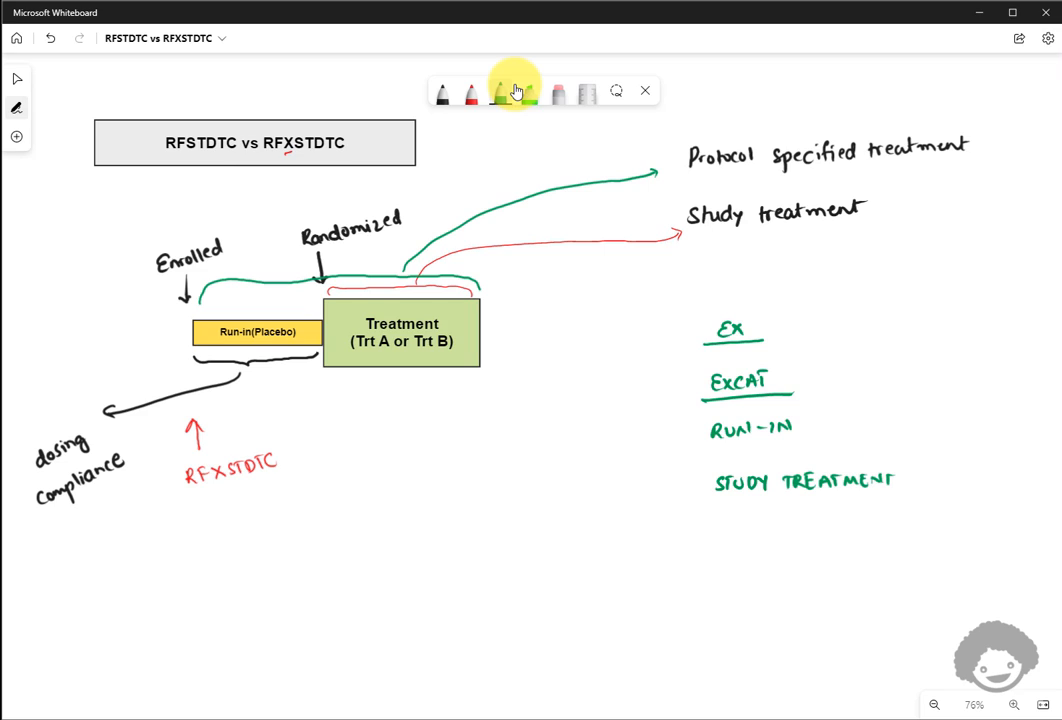
{"action": "left_click", "coordinate": [500, 92]}
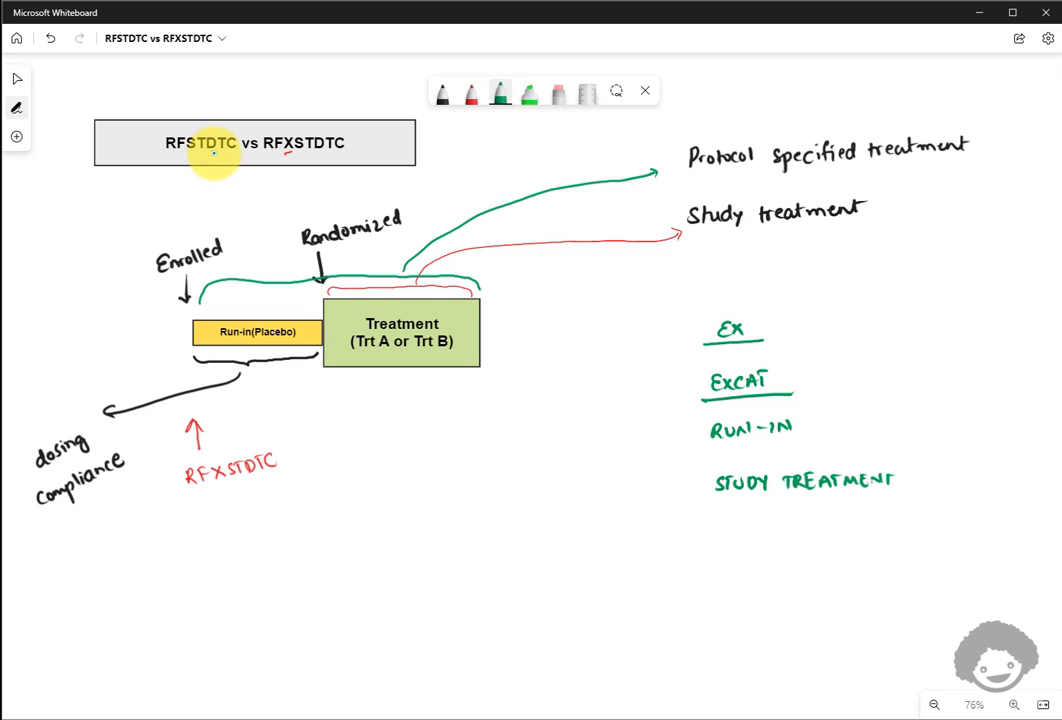
{"action": "mouse_move", "coordinate": [340, 364]}
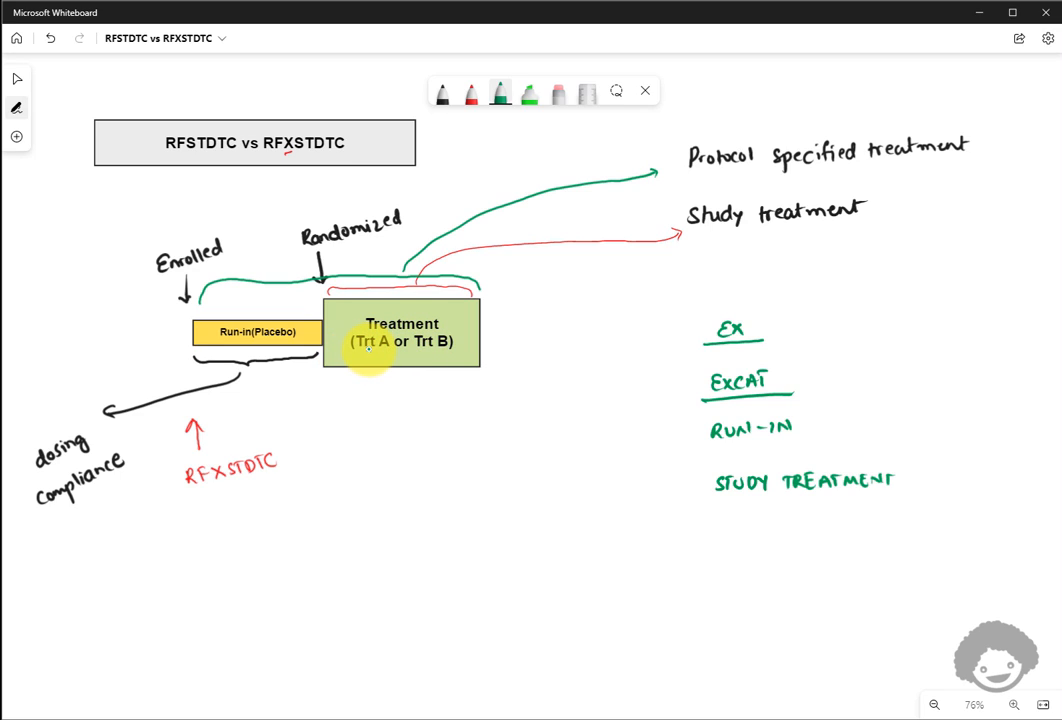
{"action": "mouse_move", "coordinate": [344, 408]}
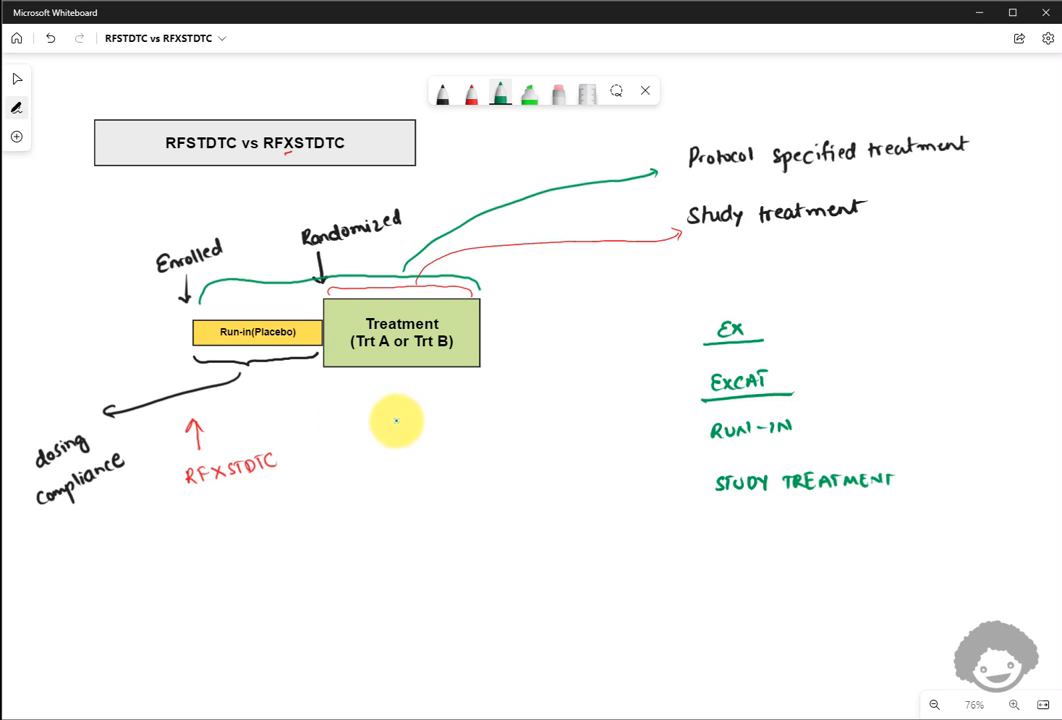
{"action": "mouse_move", "coordinate": [328, 388]}
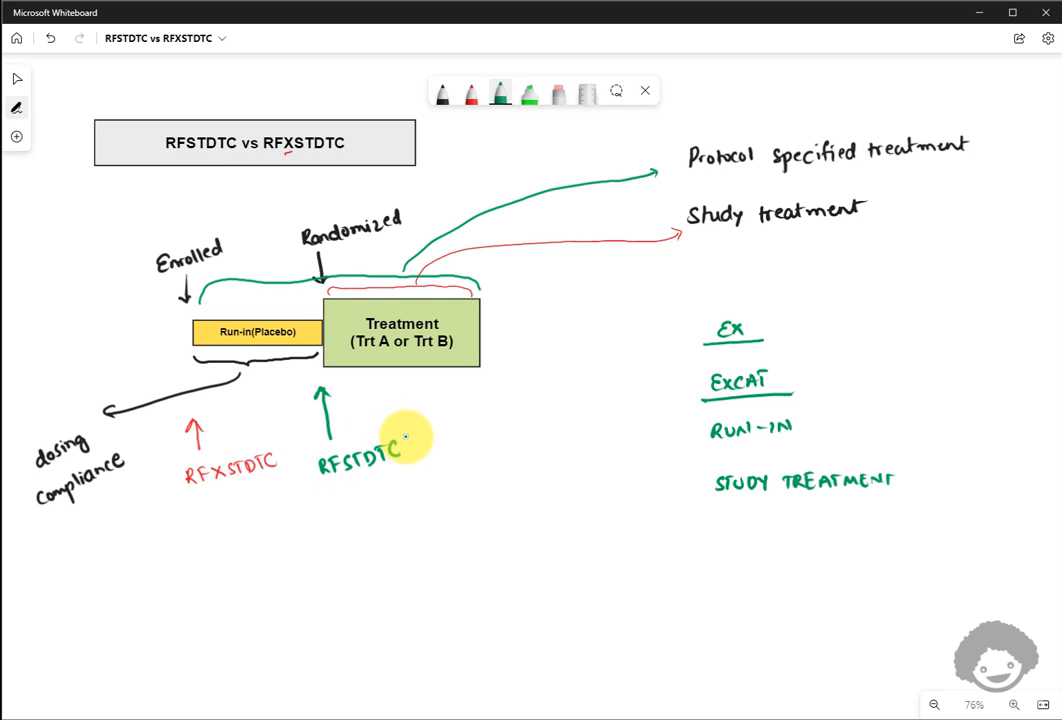
{"action": "mouse_move", "coordinate": [270, 464]}
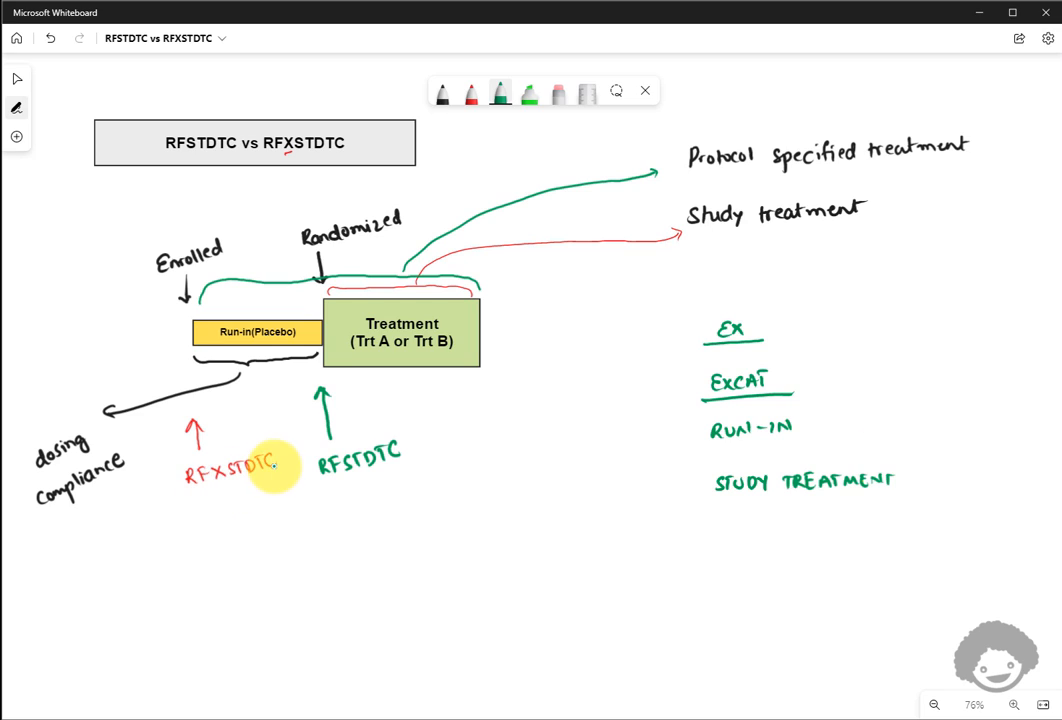
{"action": "mouse_move", "coordinate": [928, 398]}
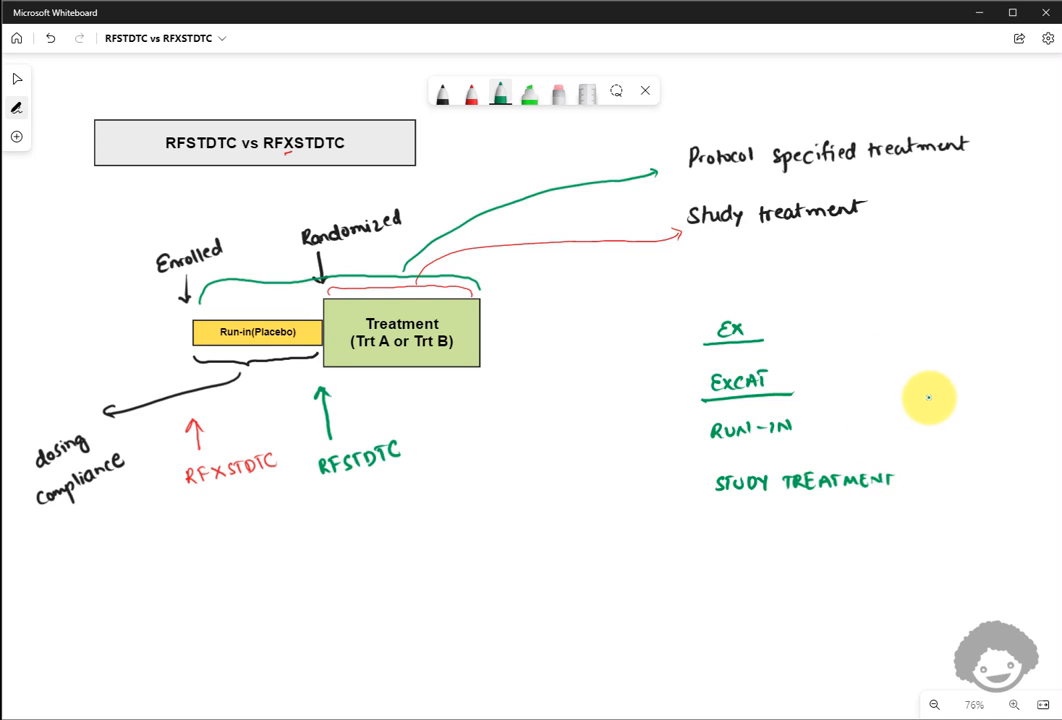
{"action": "mouse_move", "coordinate": [902, 404]}
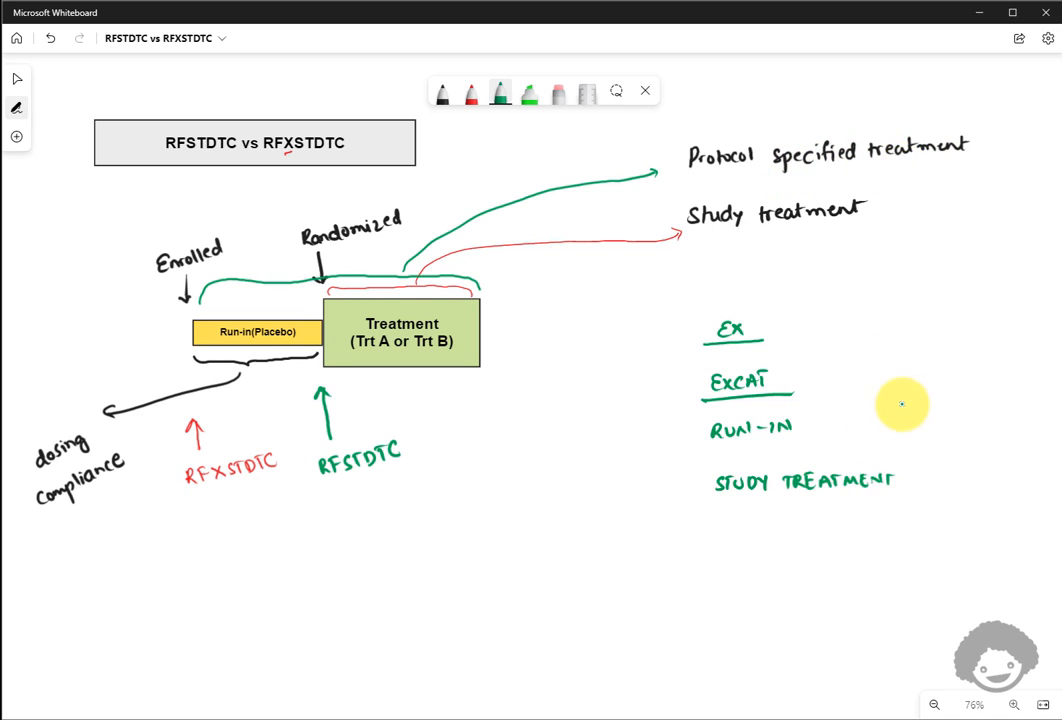
{"action": "mouse_move", "coordinate": [904, 380]}
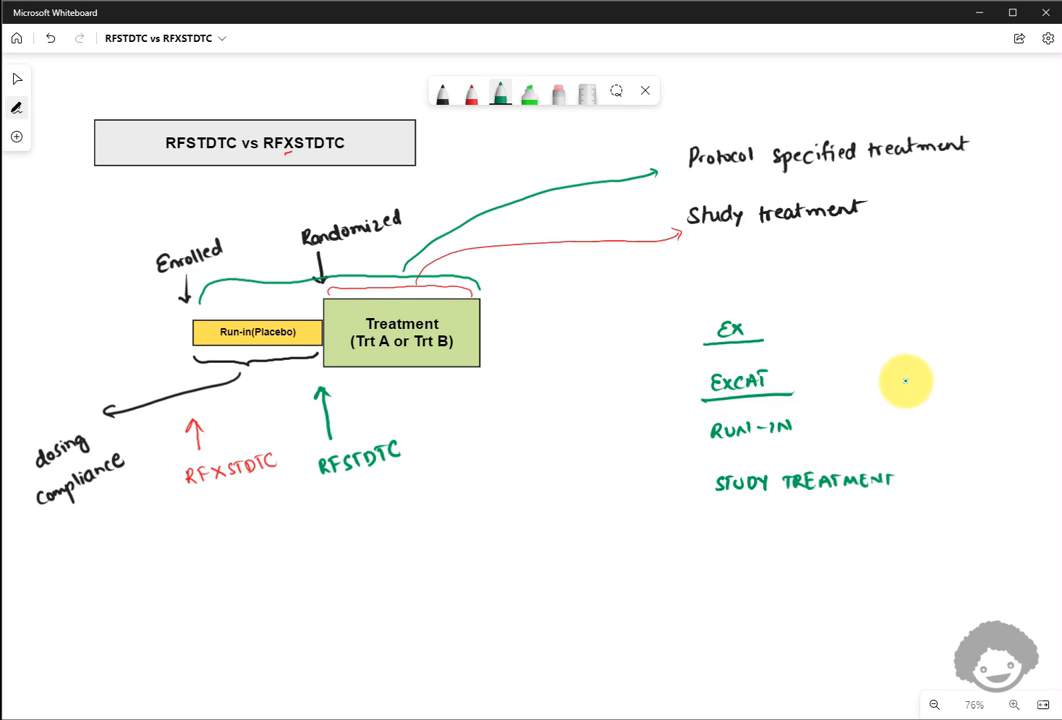
{"action": "mouse_move", "coordinate": [892, 392]}
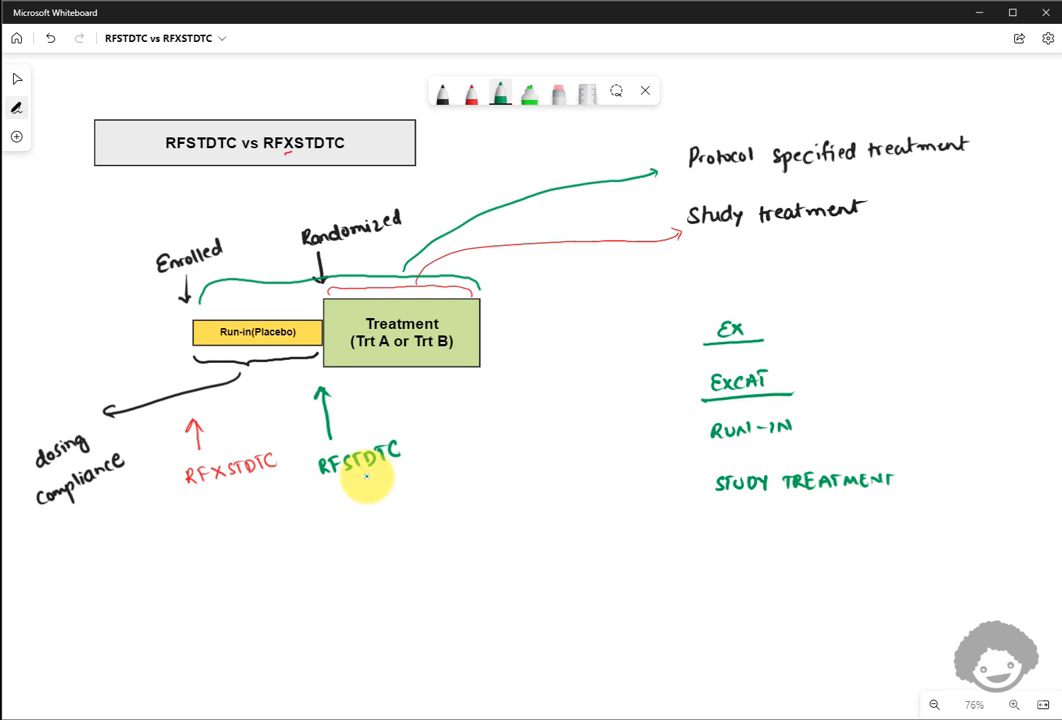
{"action": "mouse_move", "coordinate": [382, 356]}
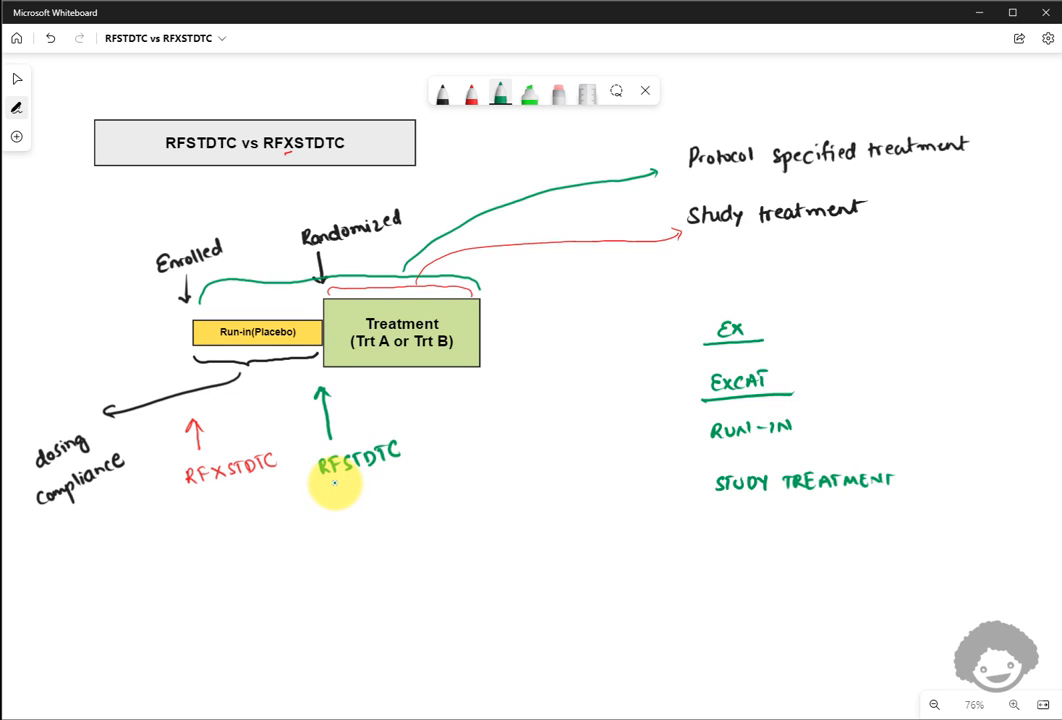
{"action": "mouse_move", "coordinate": [384, 338]}
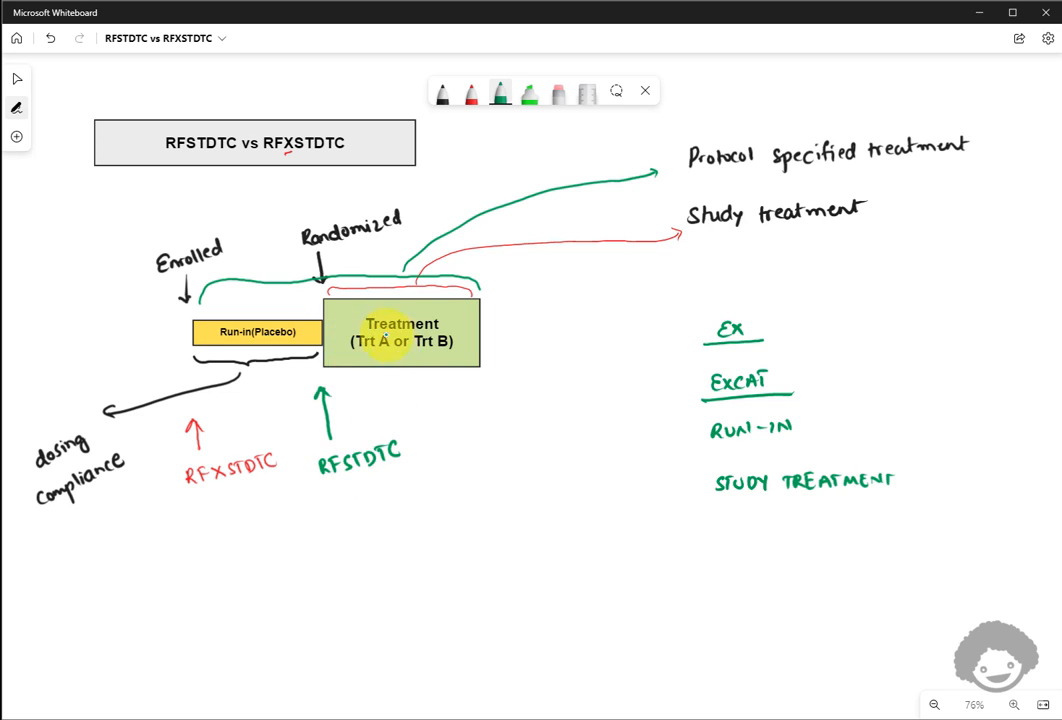
{"action": "mouse_move", "coordinate": [398, 472]}
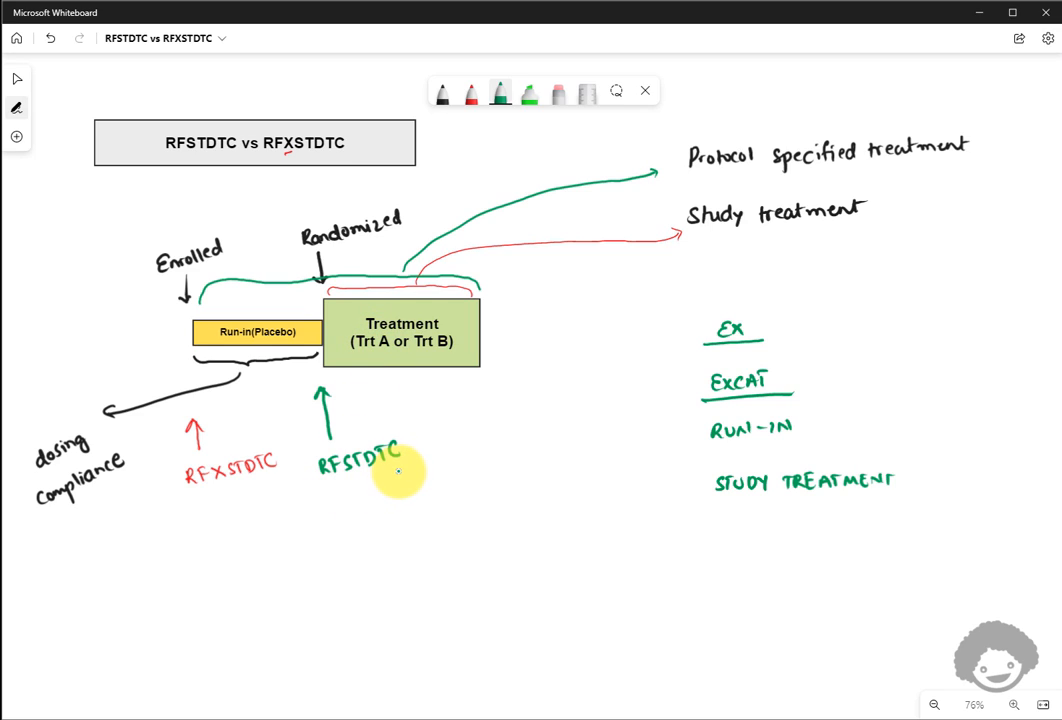